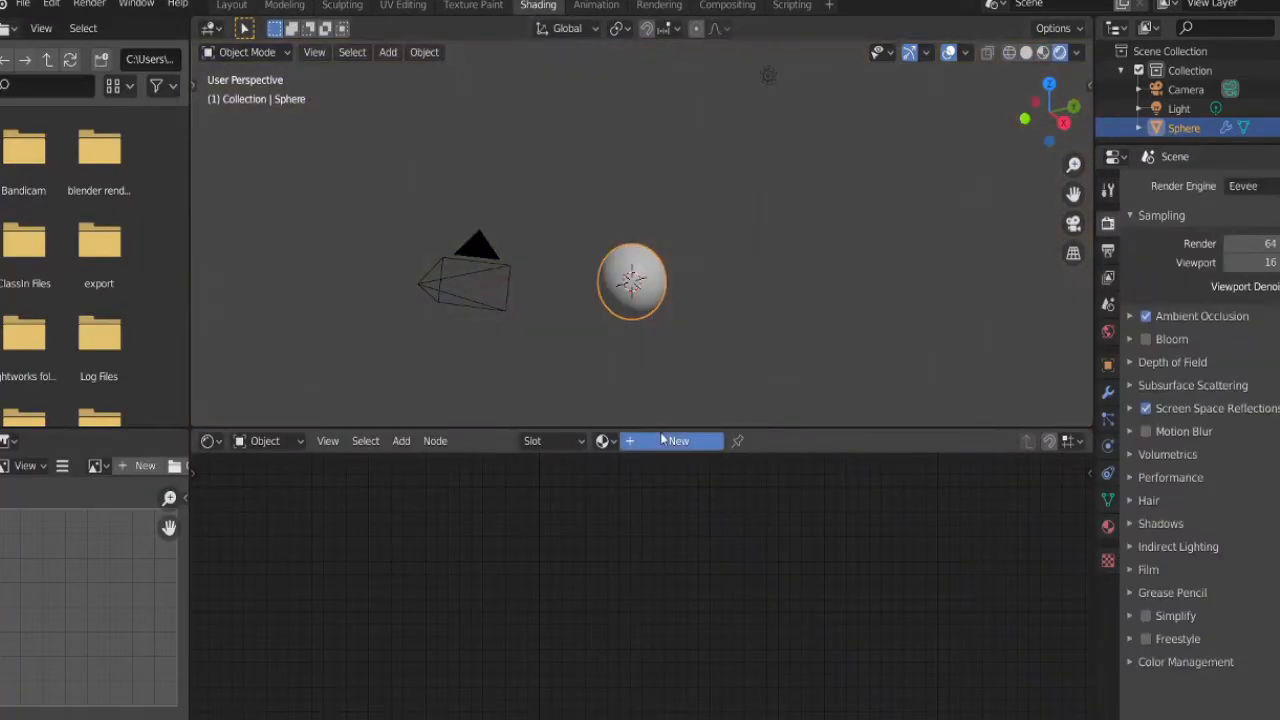
Create a new material with the Death Star color image feeding Base Color.
left_click(676, 440)
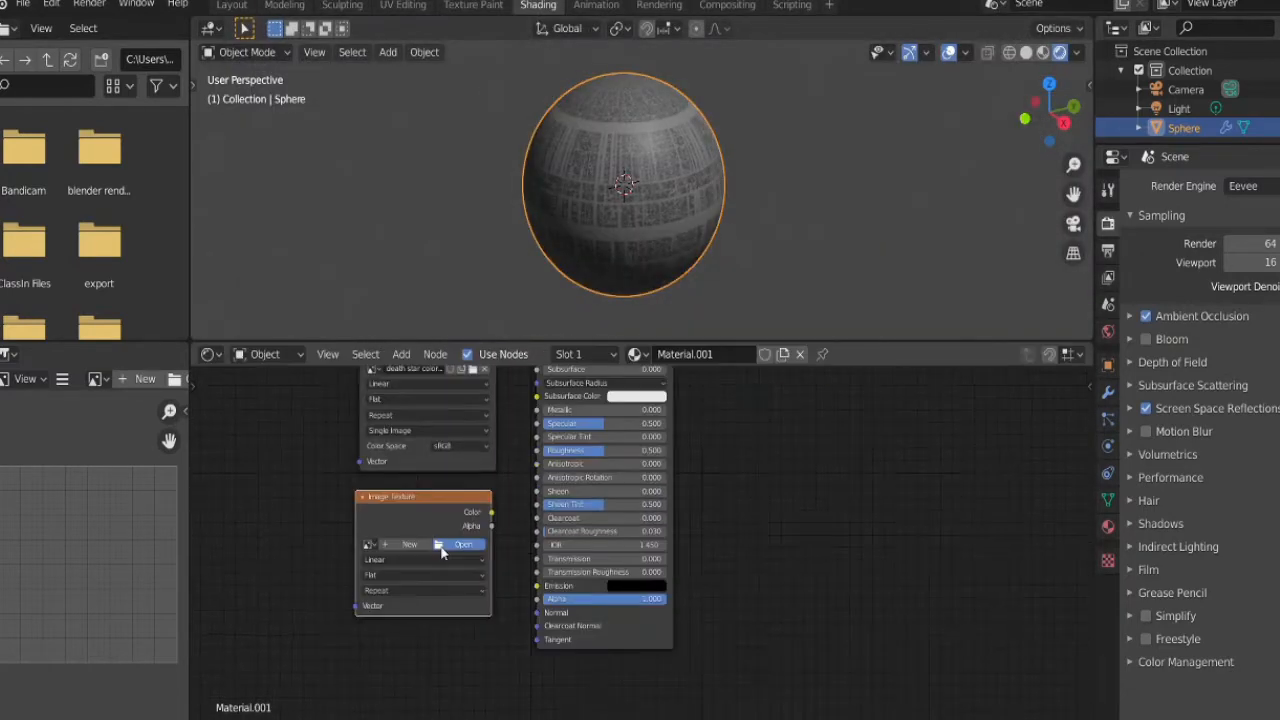
Add emission and bump image textures, a Subdivision Surface modifier, and enter Edit Mode.
left_click(462, 544)
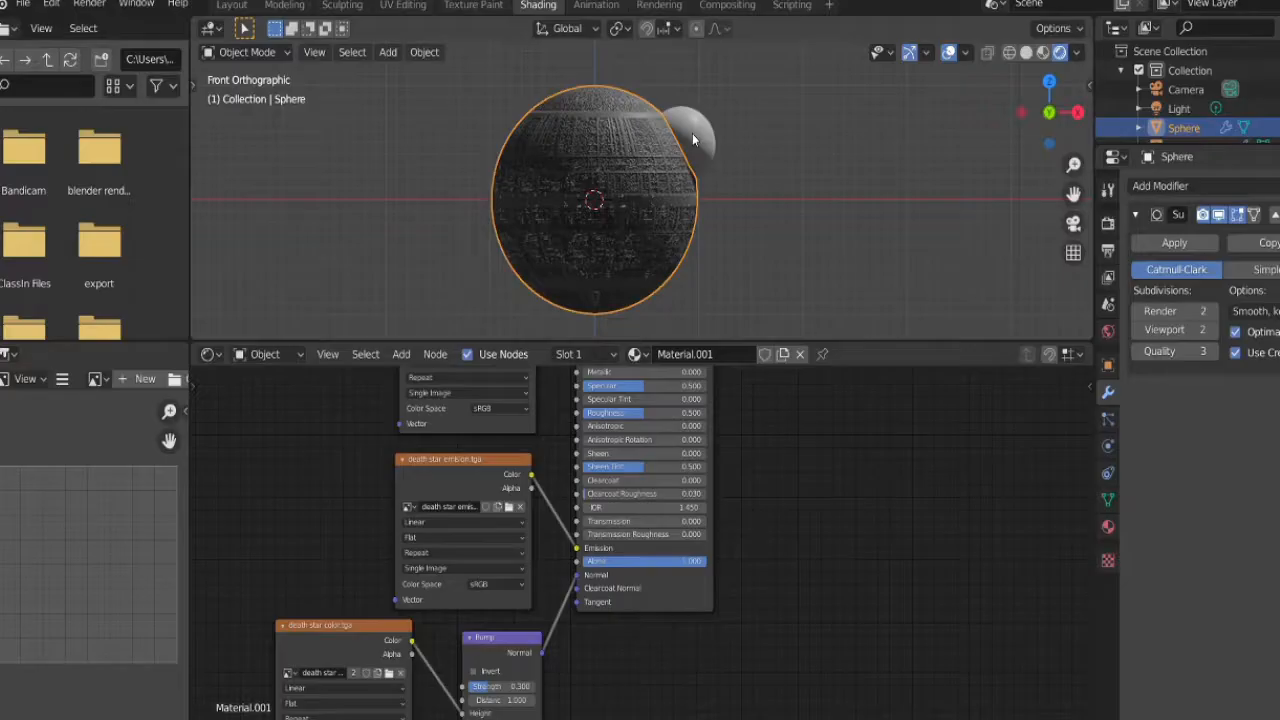
key("Tab")
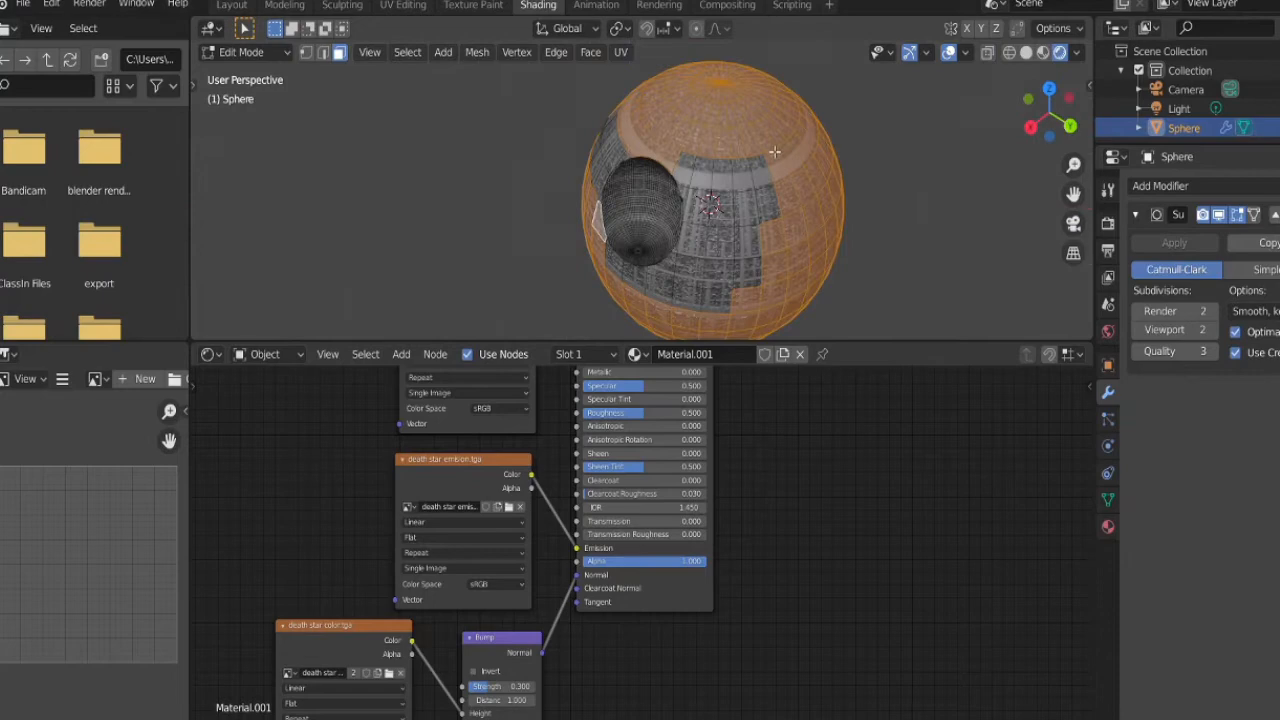
left_click(408, 52)
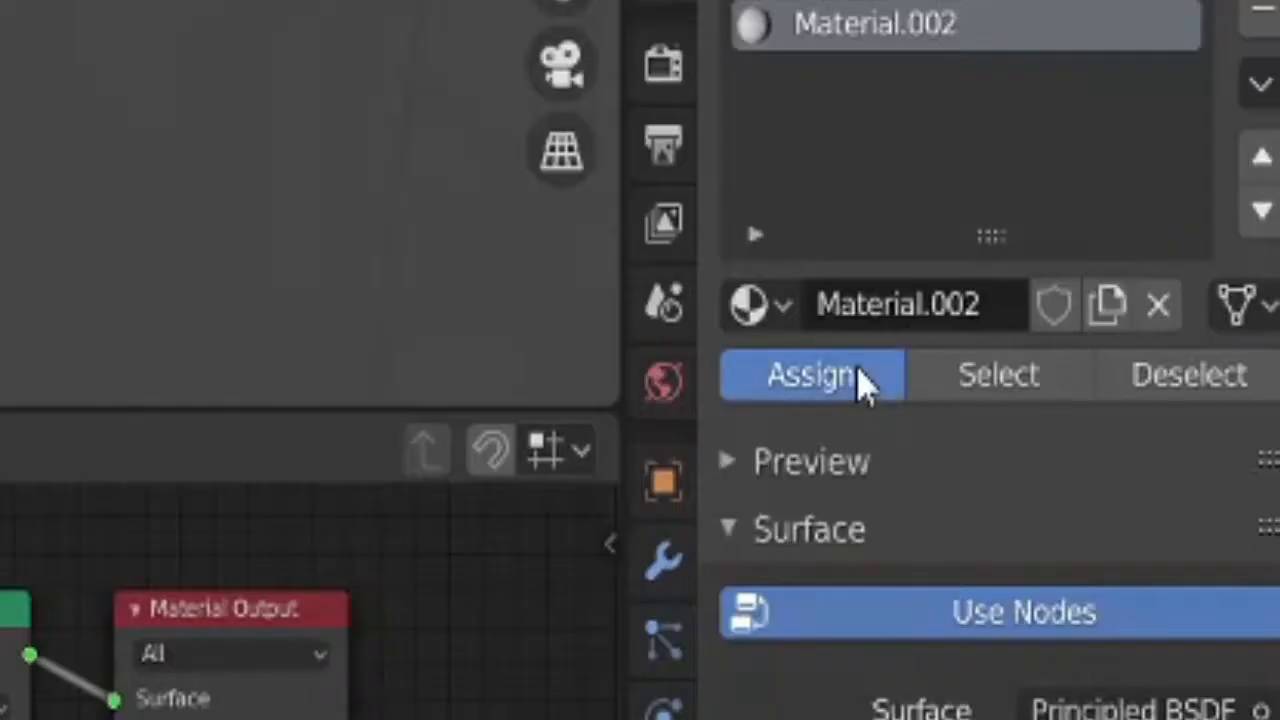
Assign Material.002 to the dish faces and texture them with the unwrapped lazer.PNG image.
left_click(808, 376)
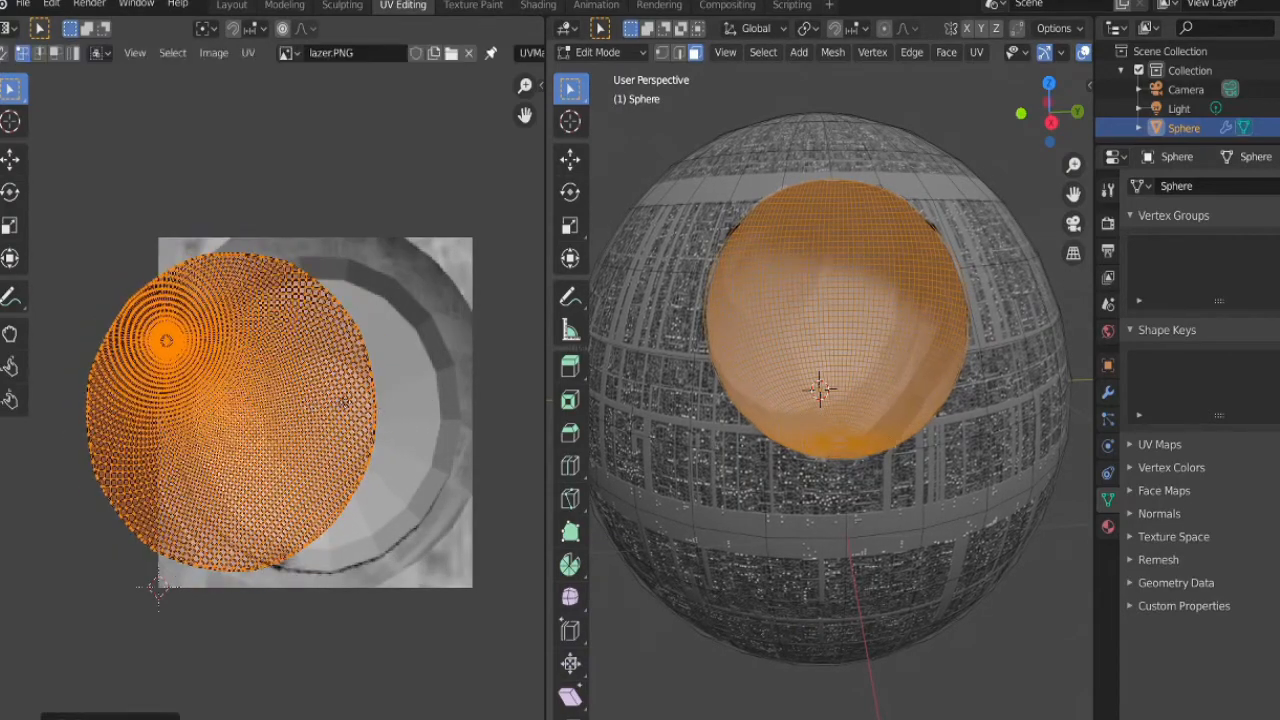
left_click(538, 4)
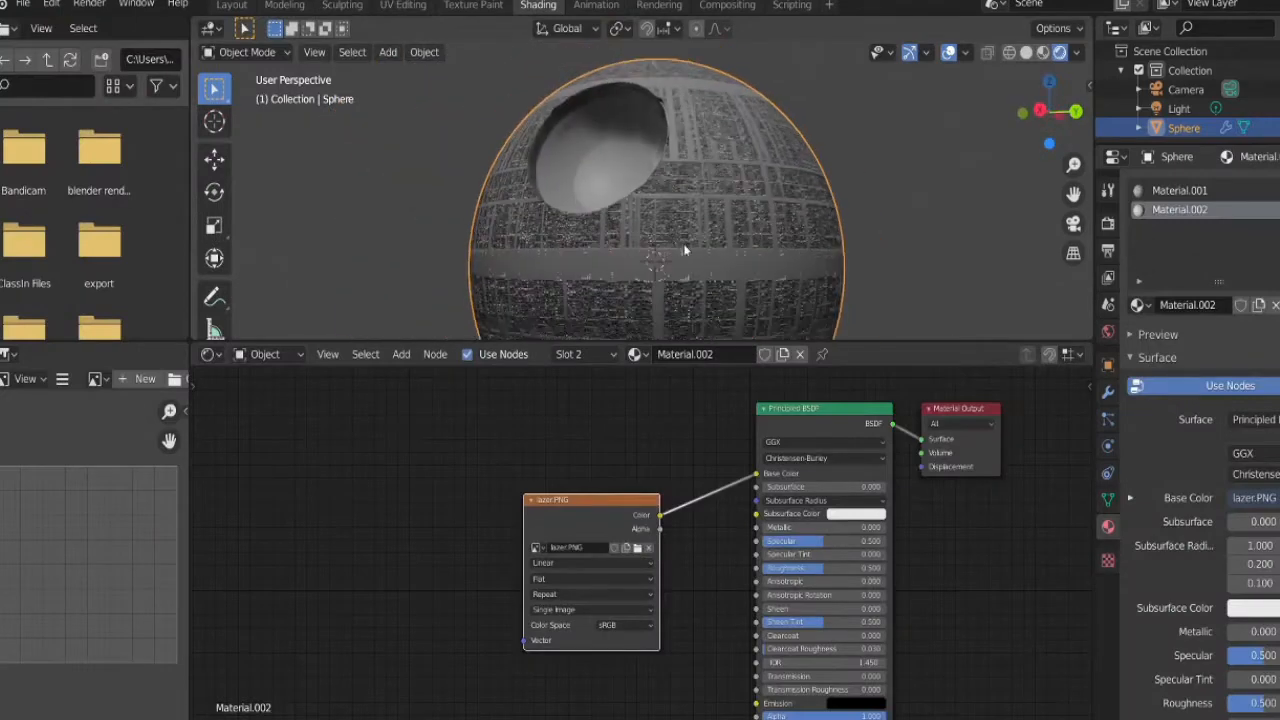